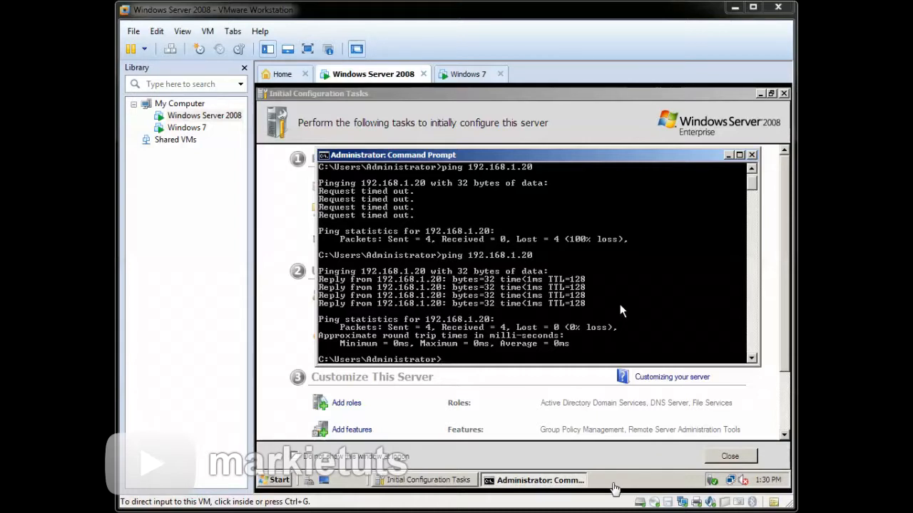
pyautogui.moveTo(761, 212)
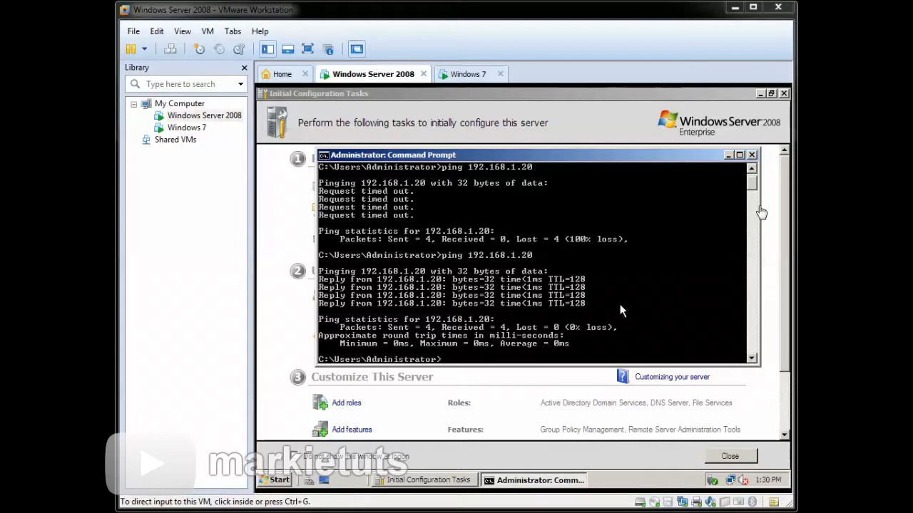
pyautogui.moveTo(729, 189)
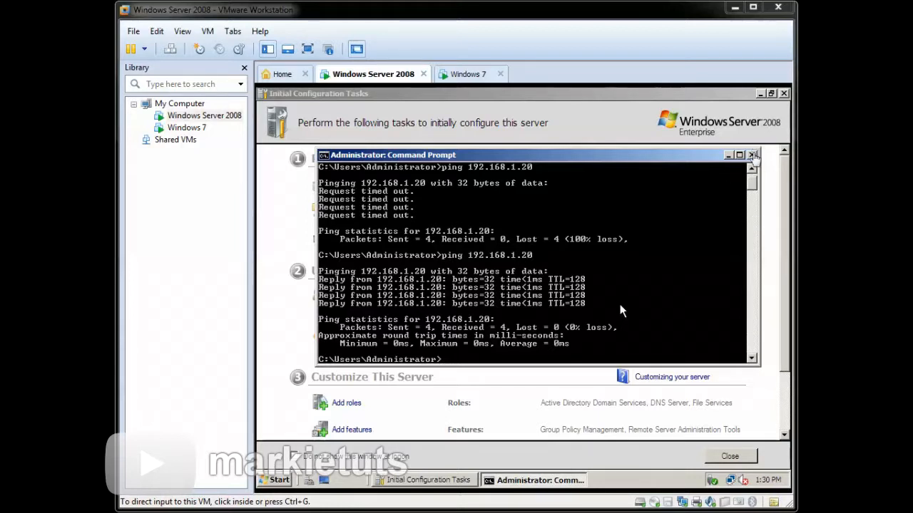
# Close the server's ping results and switch to the Windows 7 virtual machine
pyautogui.click(752, 154)
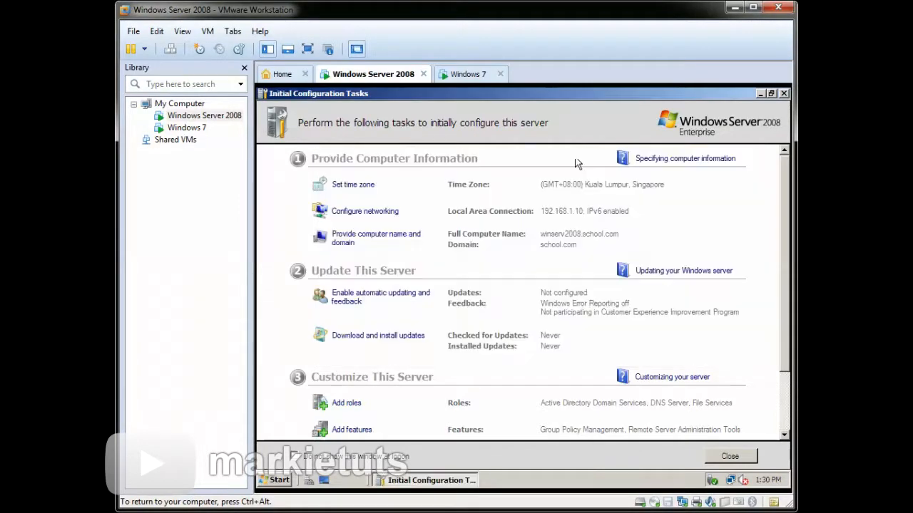
pyautogui.click(470, 74)
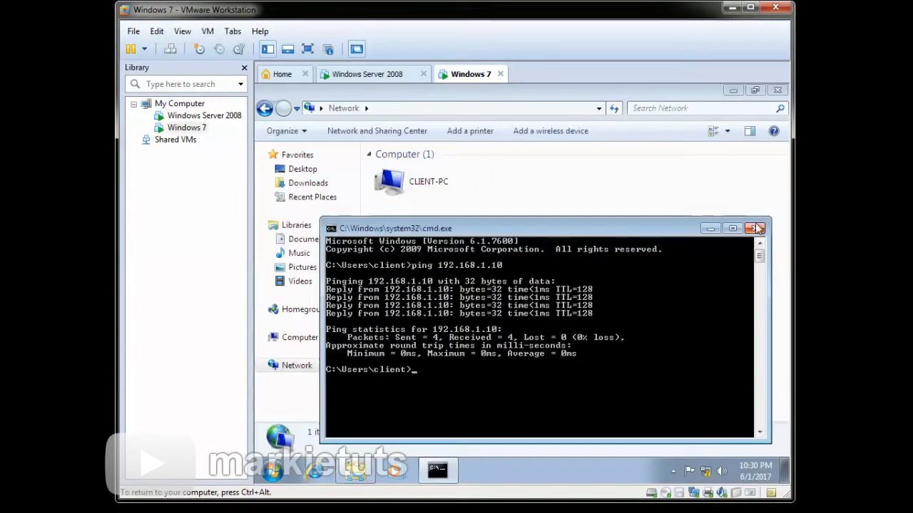
# Close the command prompt and reach the Windows 7 computer name/domain change settings
pyautogui.click(755, 229)
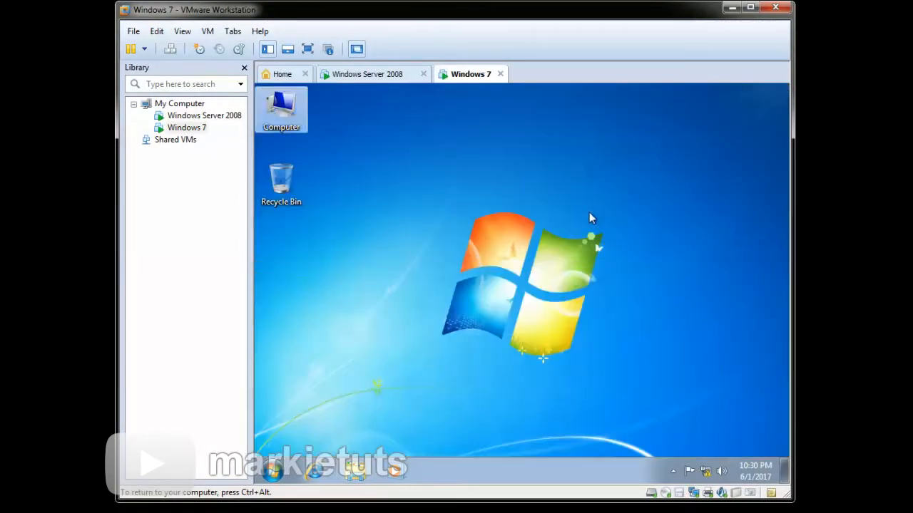
pyautogui.rightClick(280, 107)
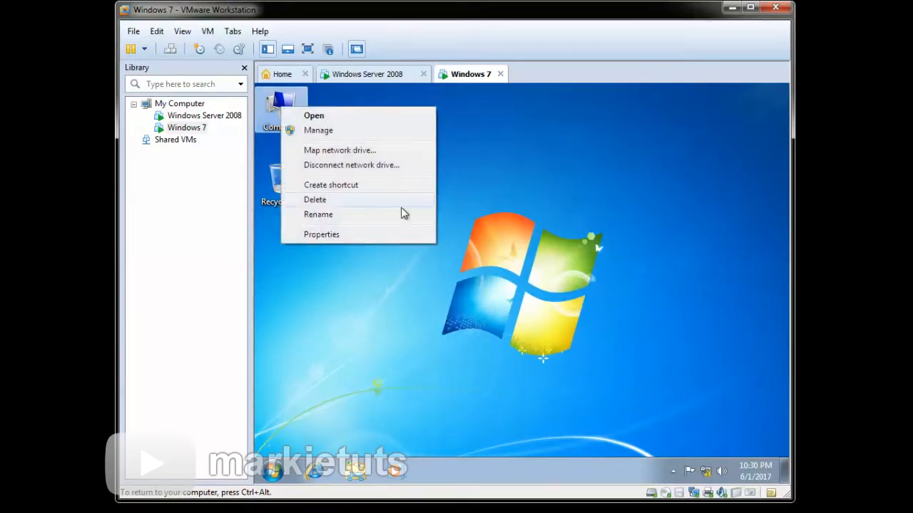
pyautogui.click(321, 234)
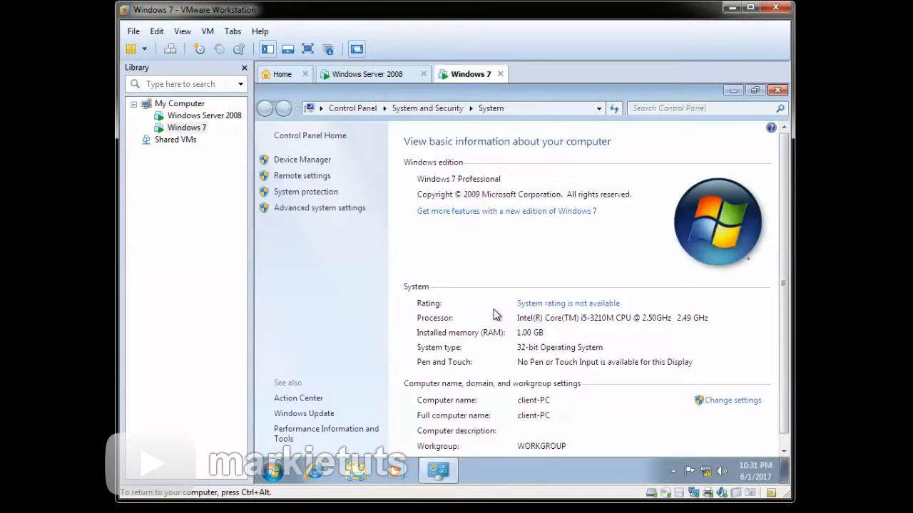
pyautogui.moveTo(727, 400)
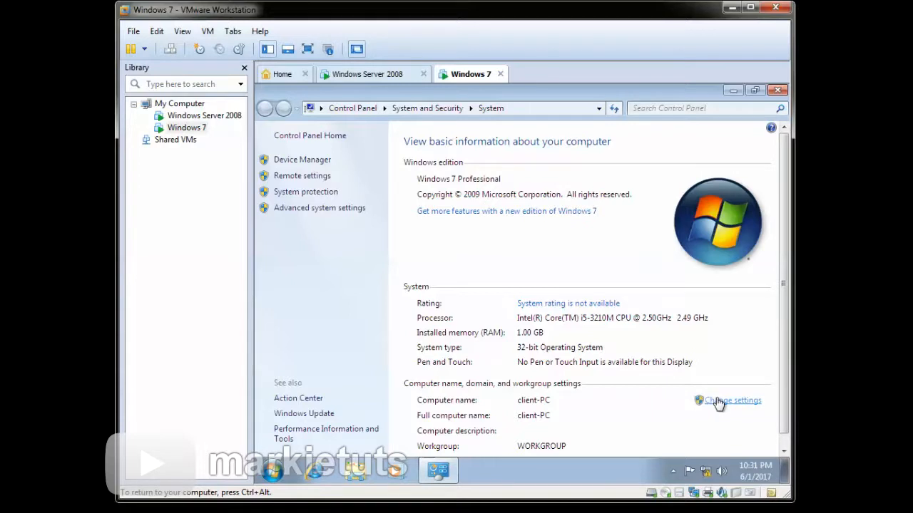
pyautogui.click(732, 400)
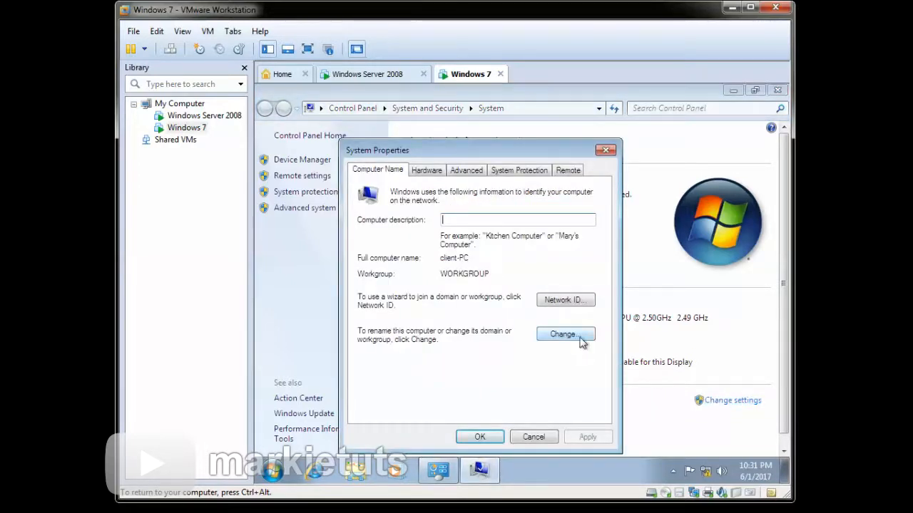
pyautogui.click(564, 334)
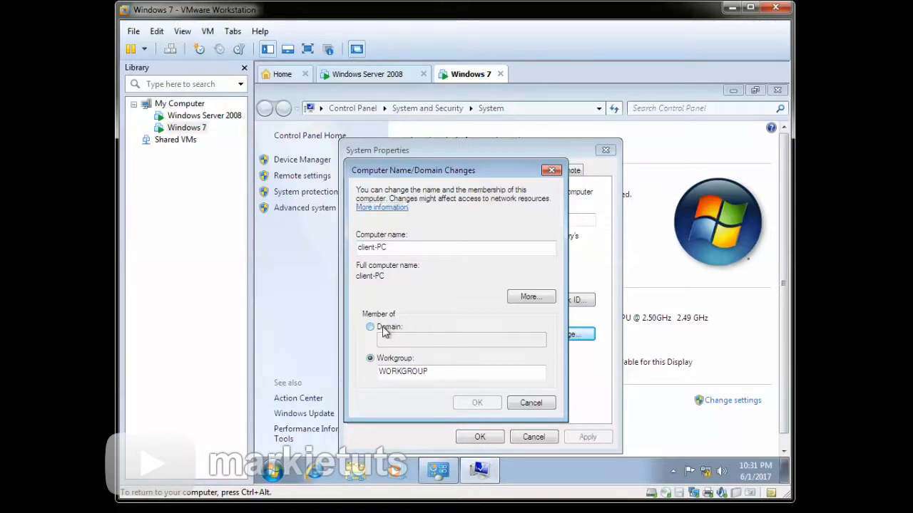
# Choose Domain membership instead of WORKGROUP and enter school.com
pyautogui.click(370, 327)
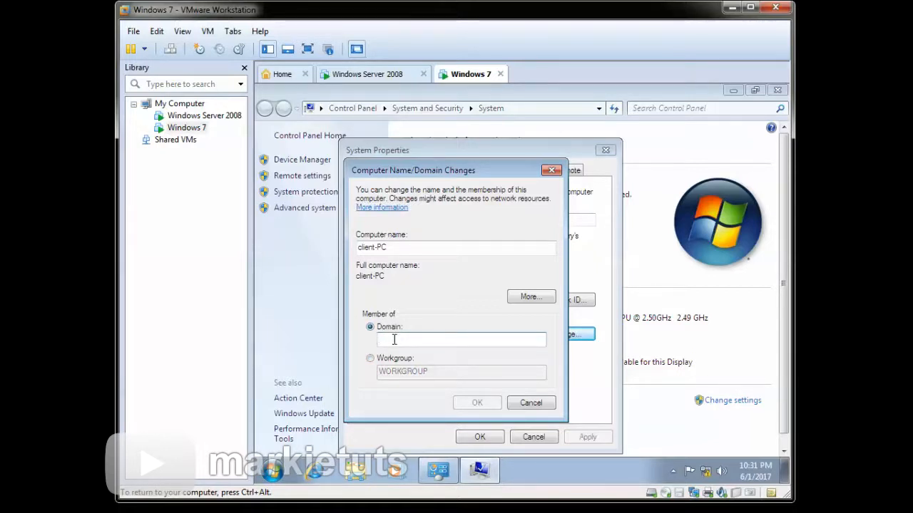
pyautogui.write('school')
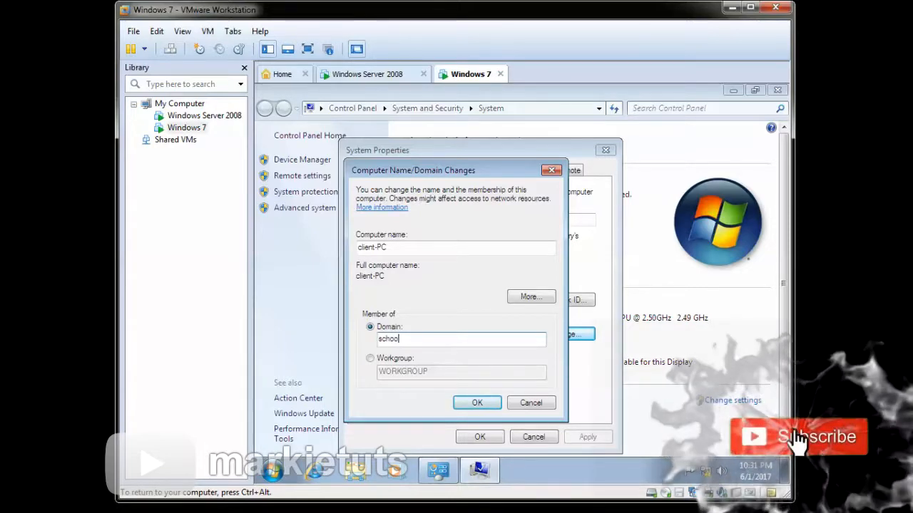
pyautogui.write('.com')
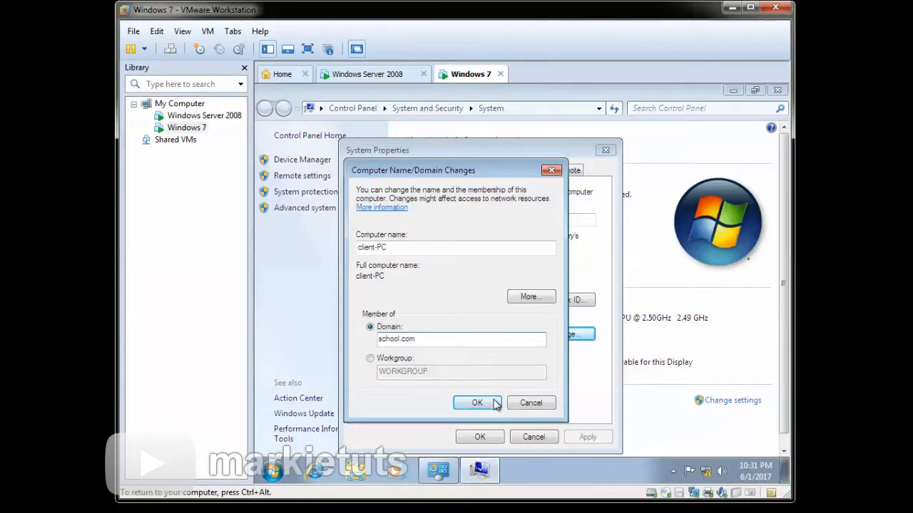
# Confirm joining school.com and submit the domain Administrator user name and password
pyautogui.click(477, 403)
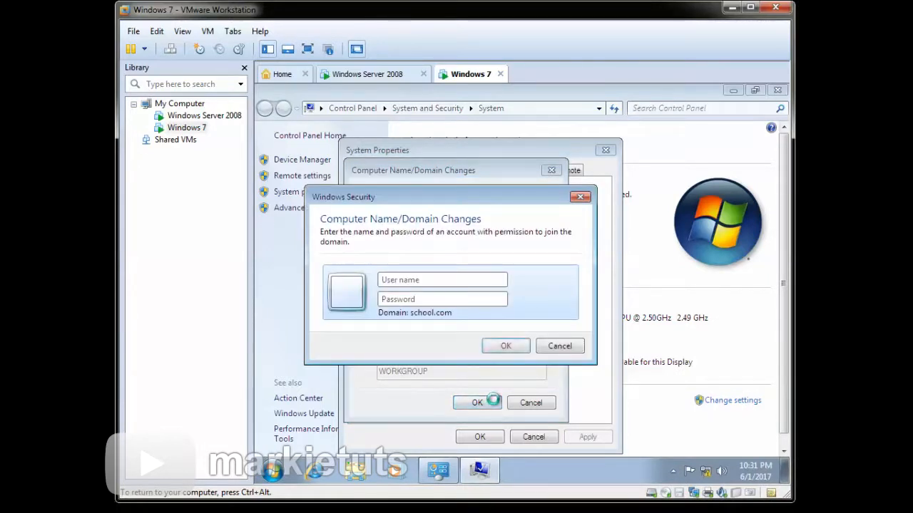
pyautogui.write('A')
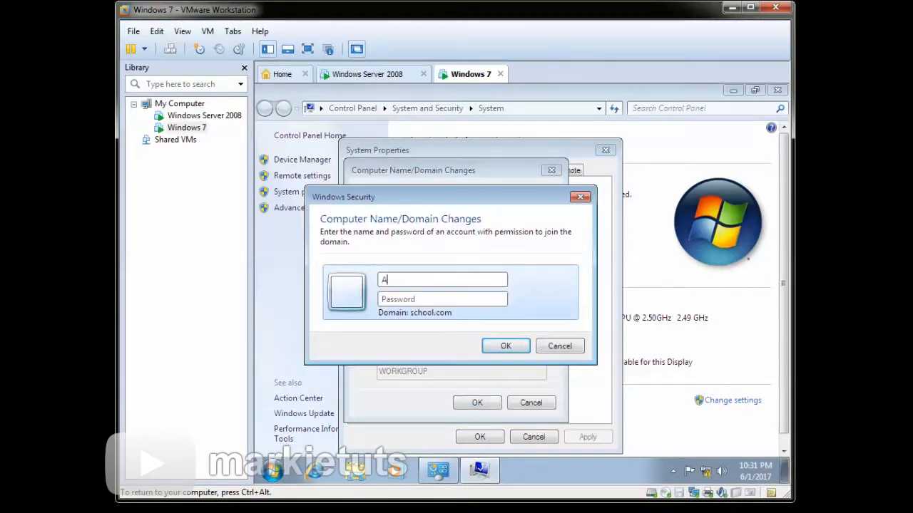
pyautogui.write('dministrator')
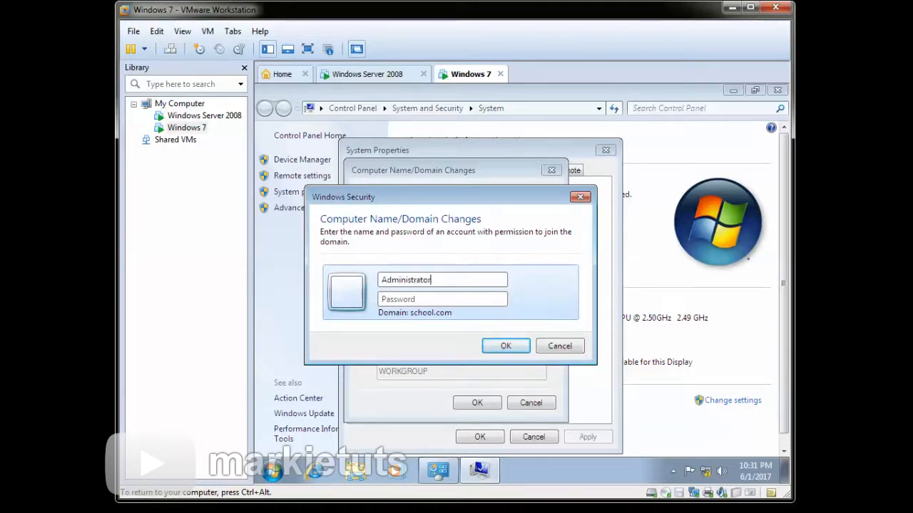
pyautogui.write('••')
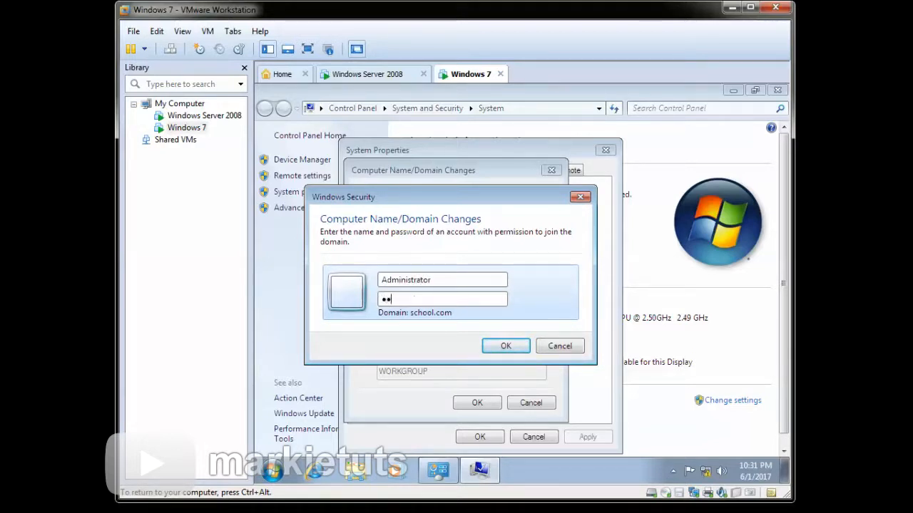
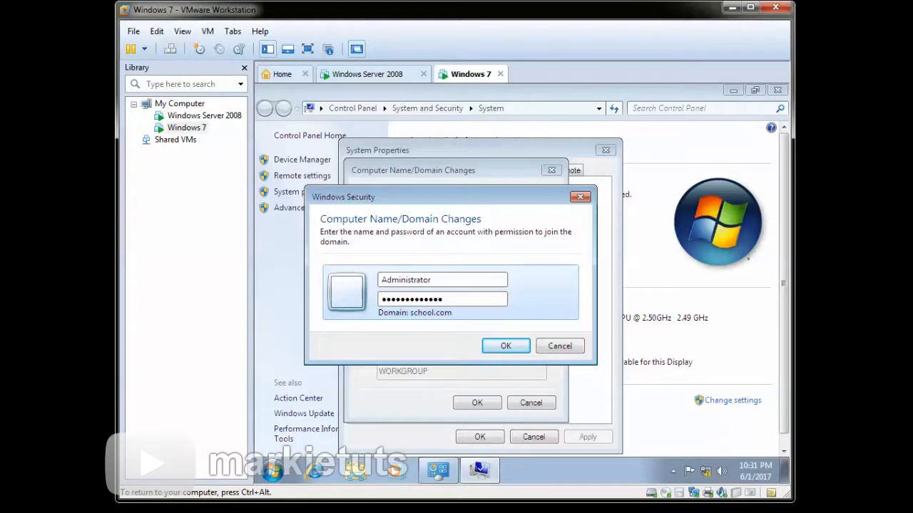
pyautogui.click(505, 346)
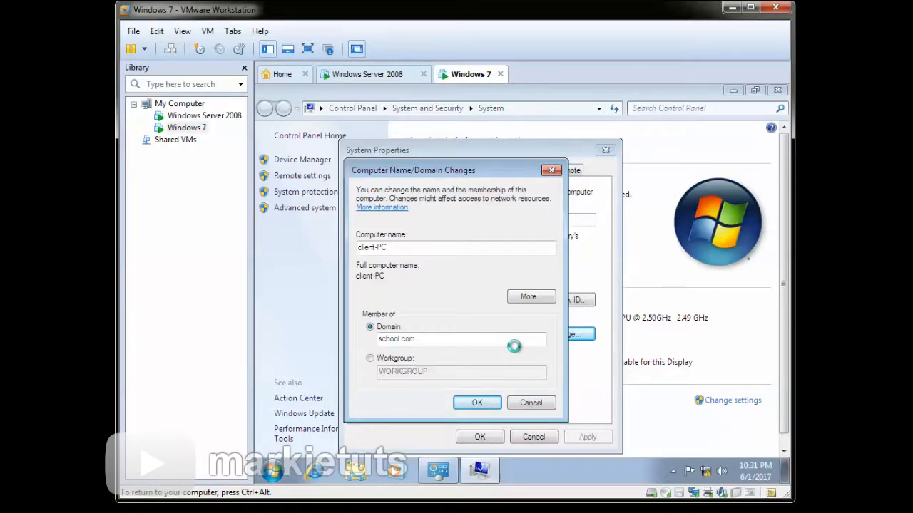
# Acknowledge the school.com welcome and restart notices, then close System Properties
pyautogui.click(476, 403)
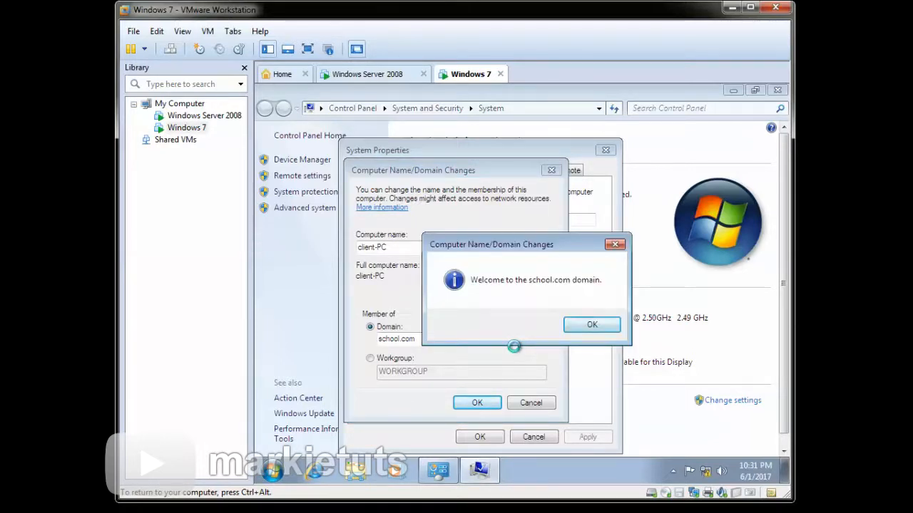
pyautogui.click(591, 325)
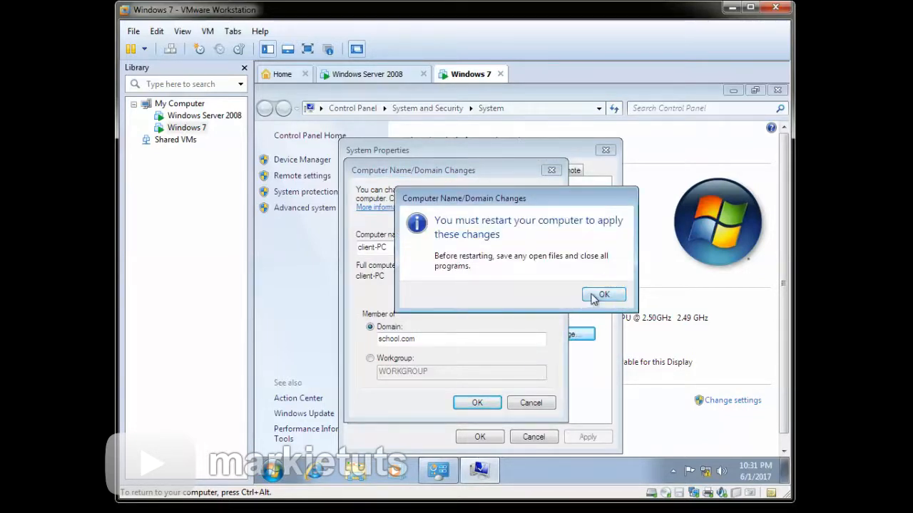
pyautogui.click(603, 295)
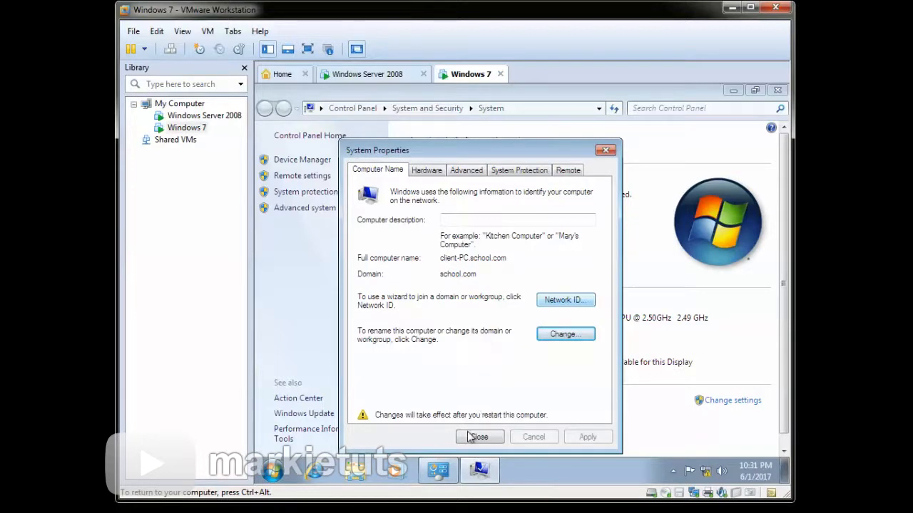
pyautogui.click(478, 436)
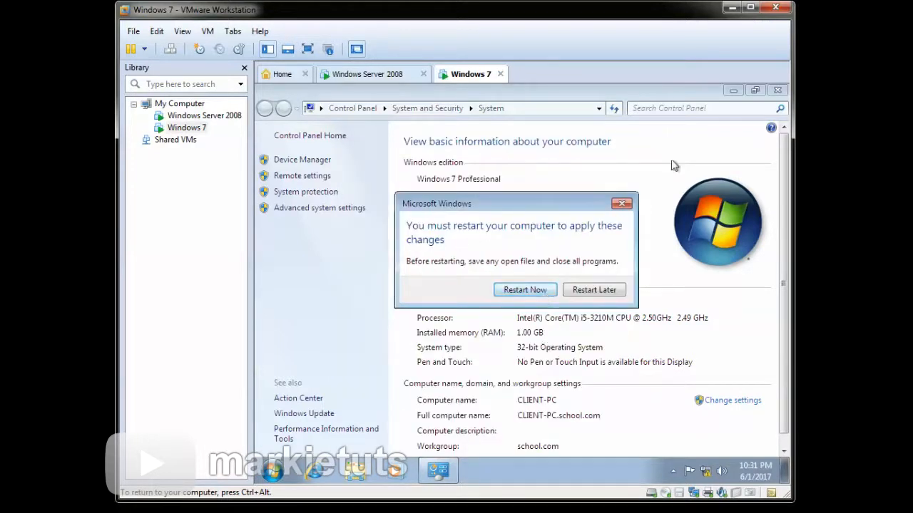
# Restart Windows 7 now so the school.com membership takes effect
pyautogui.click(594, 289)
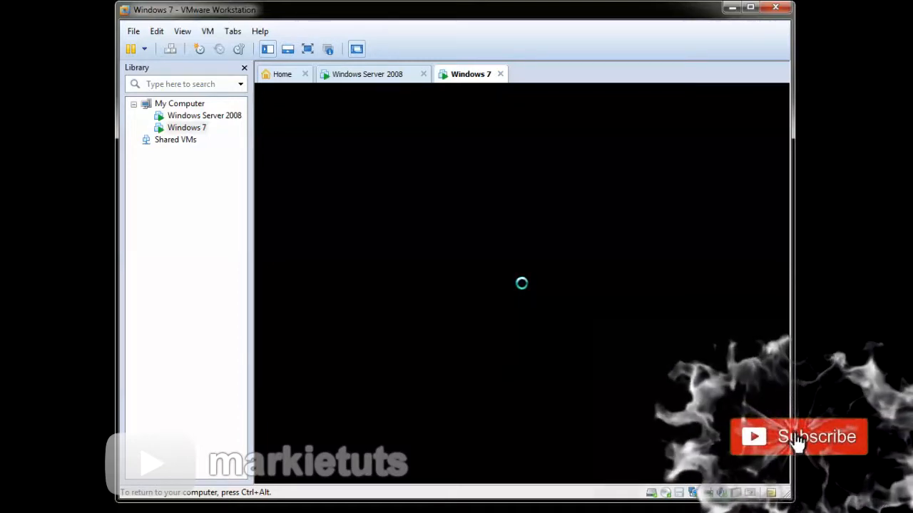
pyautogui.click(798, 437)
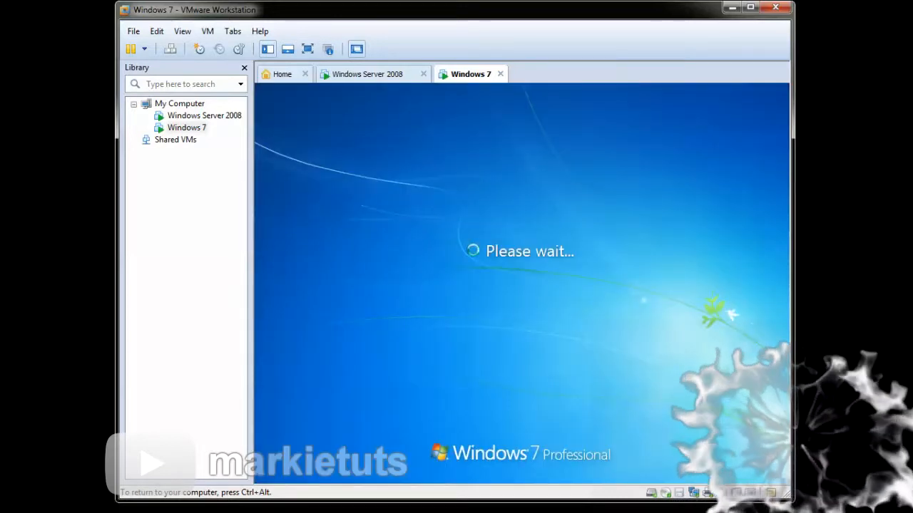
pyautogui.moveTo(524, 288)
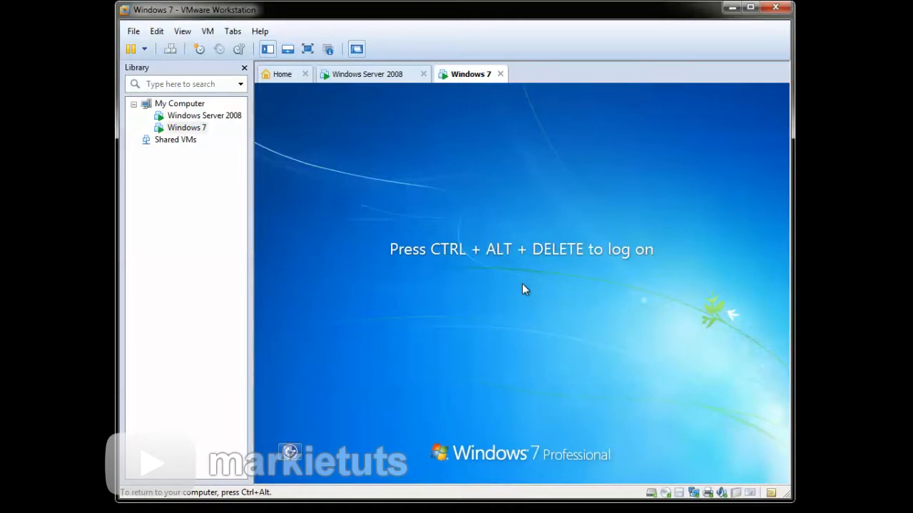
pyautogui.moveTo(607, 278)
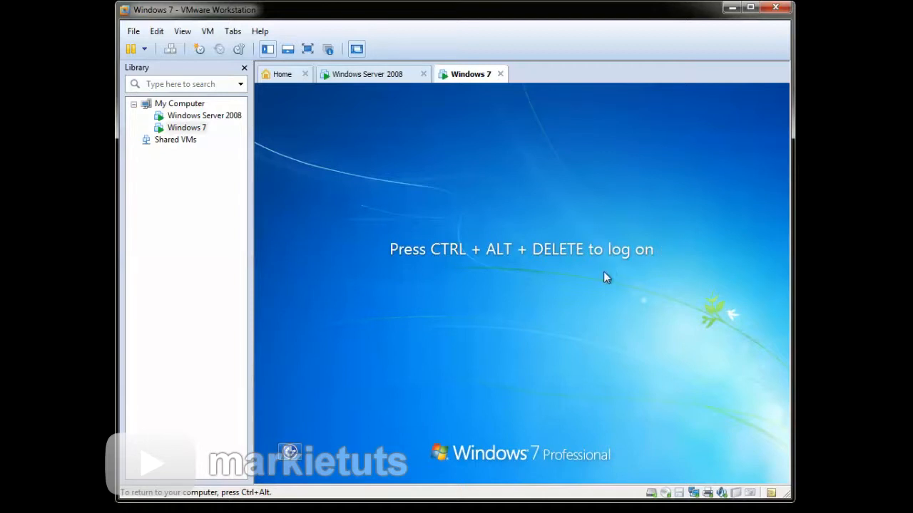
pyautogui.moveTo(563, 300)
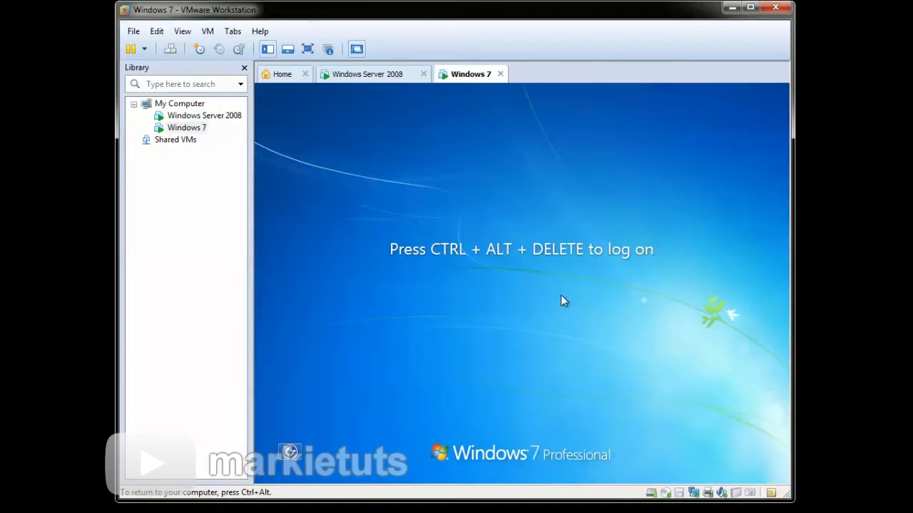
pyautogui.press('ctrl+alt+delete')
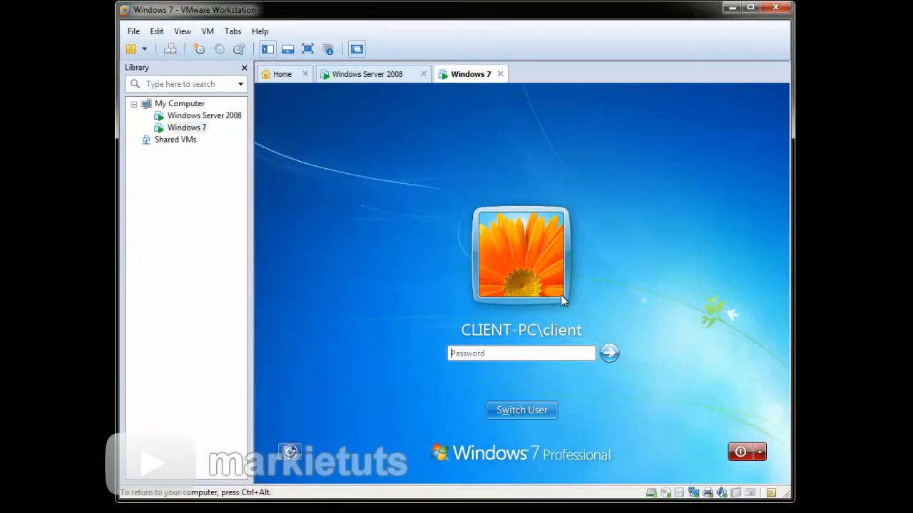
pyautogui.moveTo(560, 267)
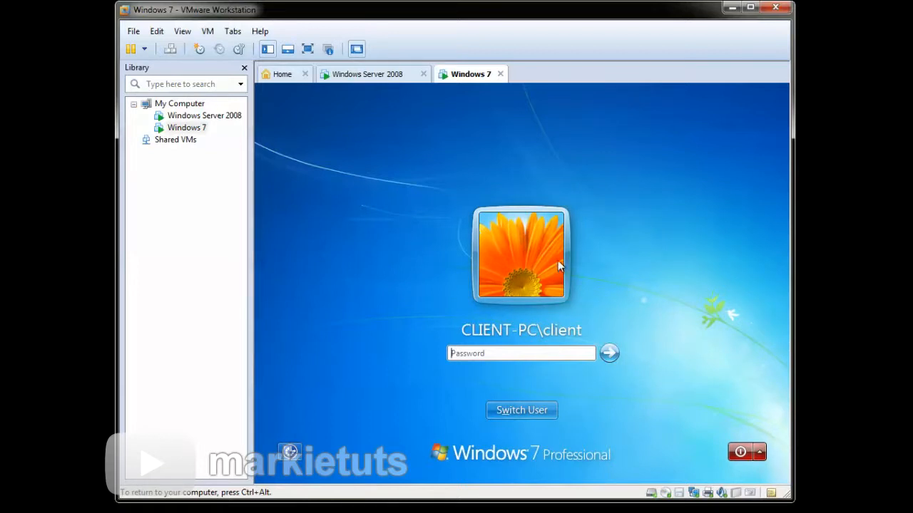
pyautogui.moveTo(611, 260)
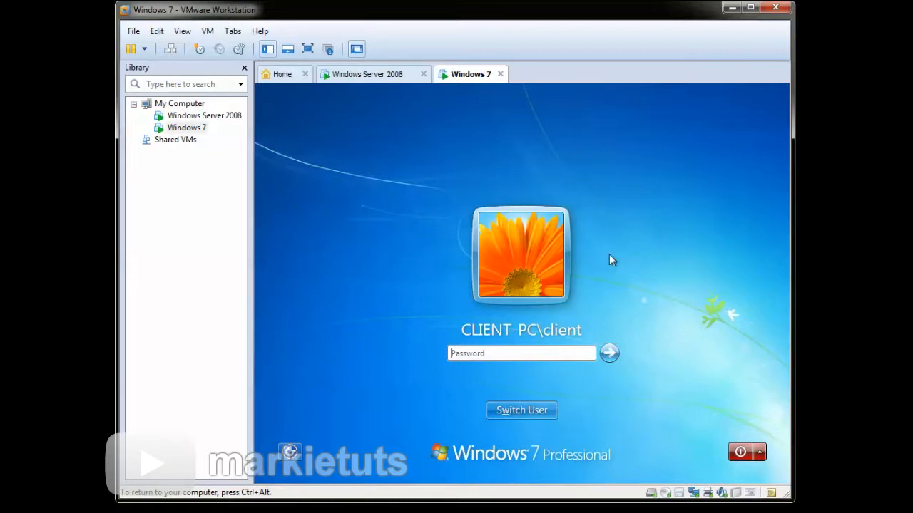
pyautogui.click(522, 410)
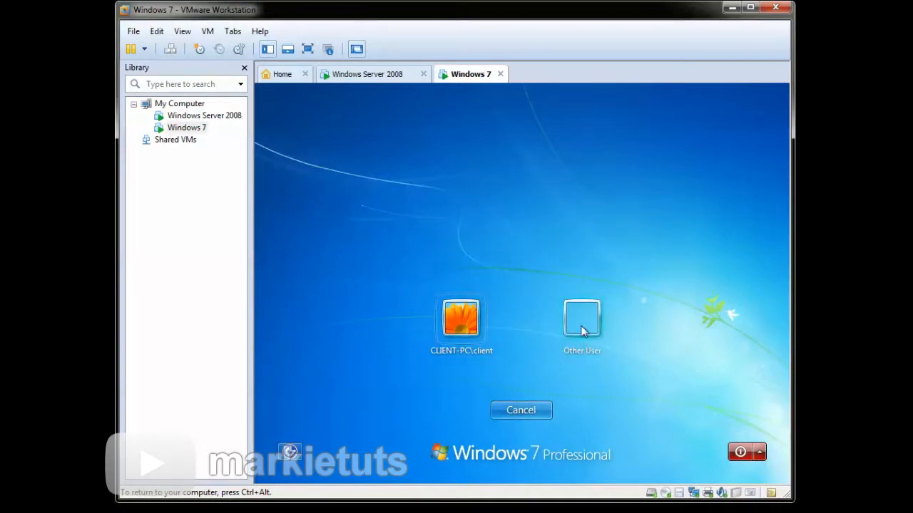
pyautogui.click(581, 321)
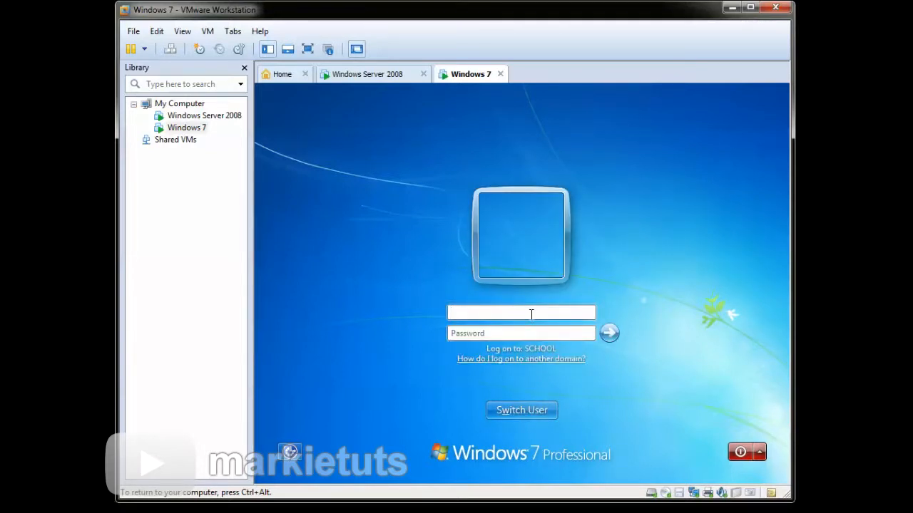
pyautogui.write('lib')
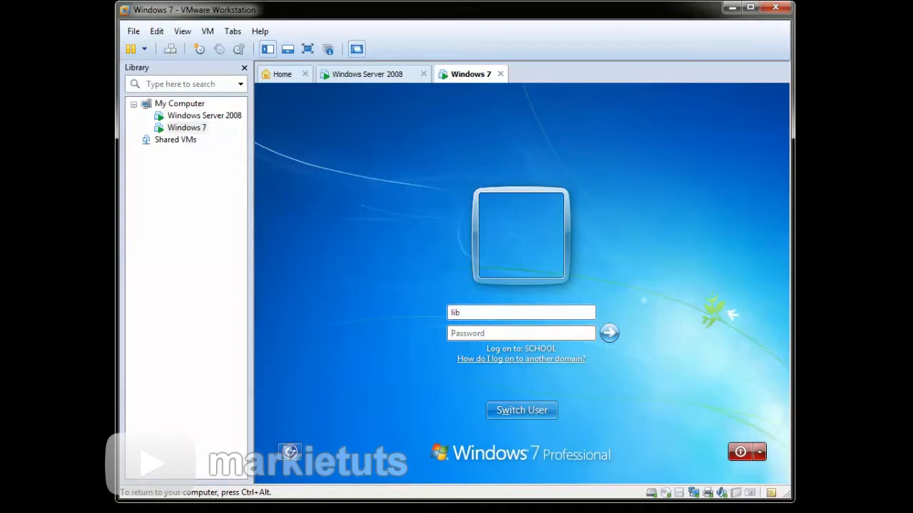
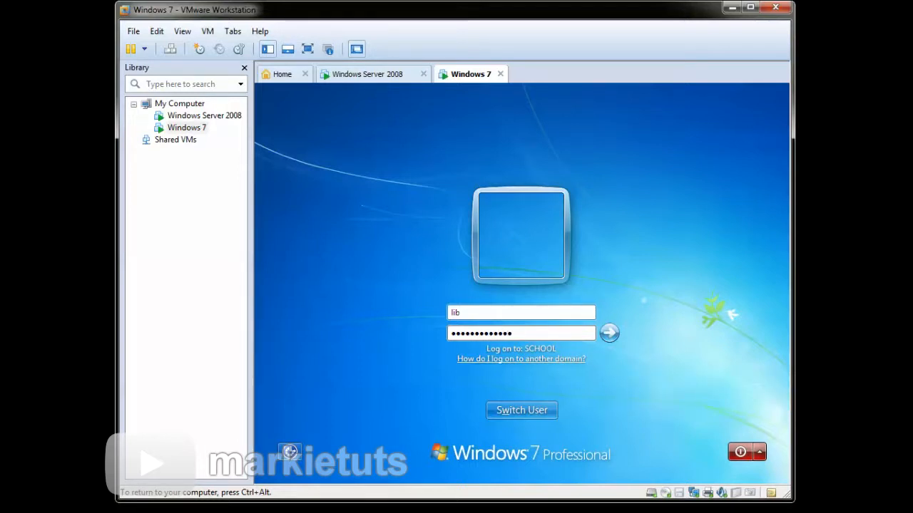
pyautogui.click(608, 332)
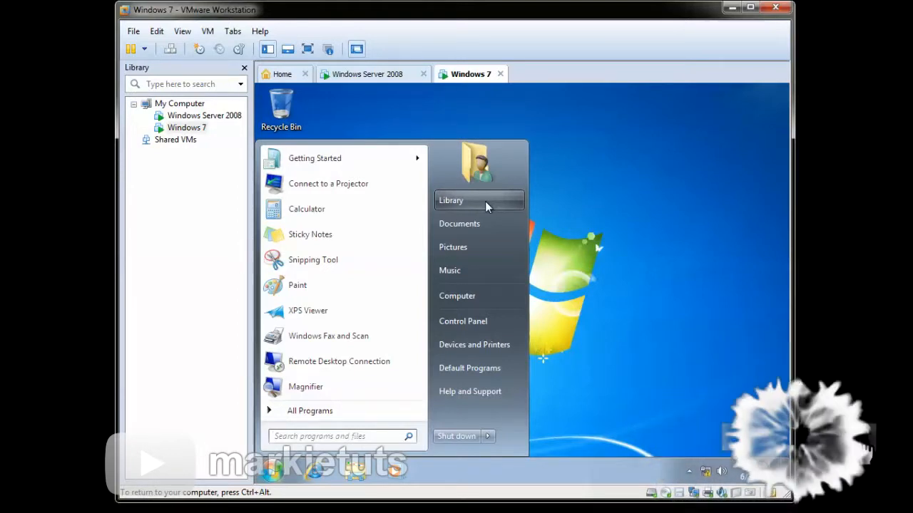
# Search 'note' from the Start menu as lib and dismiss the resulting restrictions warning
pyautogui.click(598, 224)
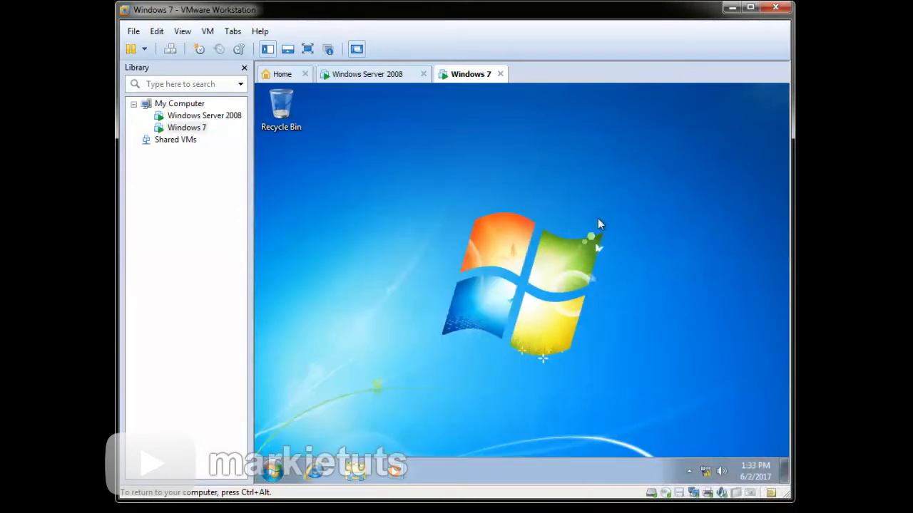
pyautogui.click(269, 473)
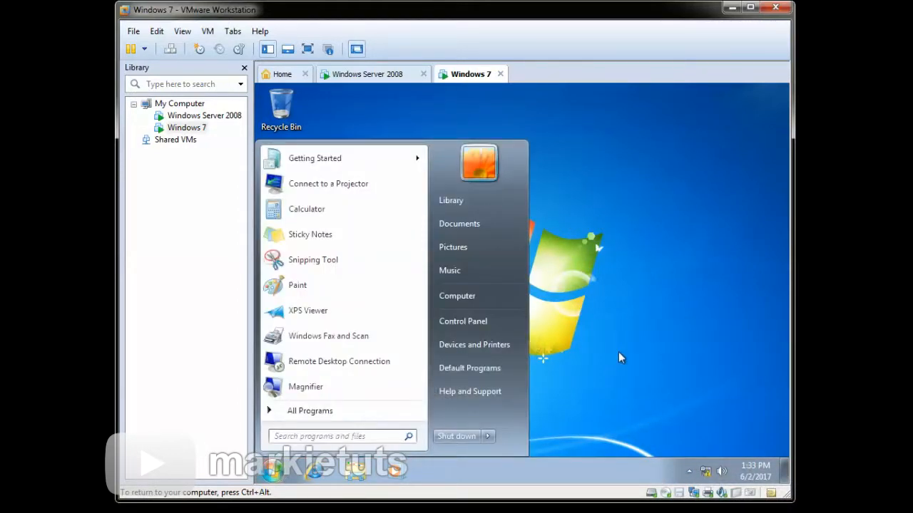
pyautogui.write('note')
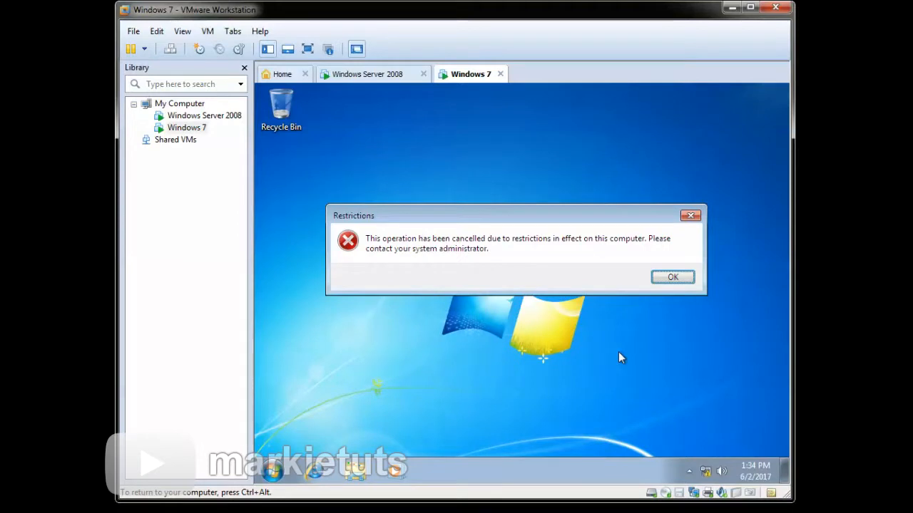
pyautogui.click(672, 276)
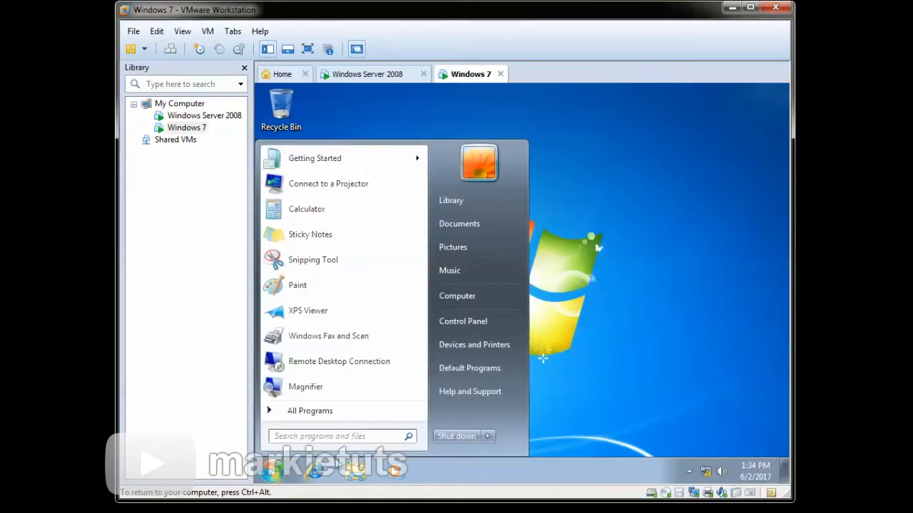
# Log the lib user off Windows 7
pyautogui.click(488, 435)
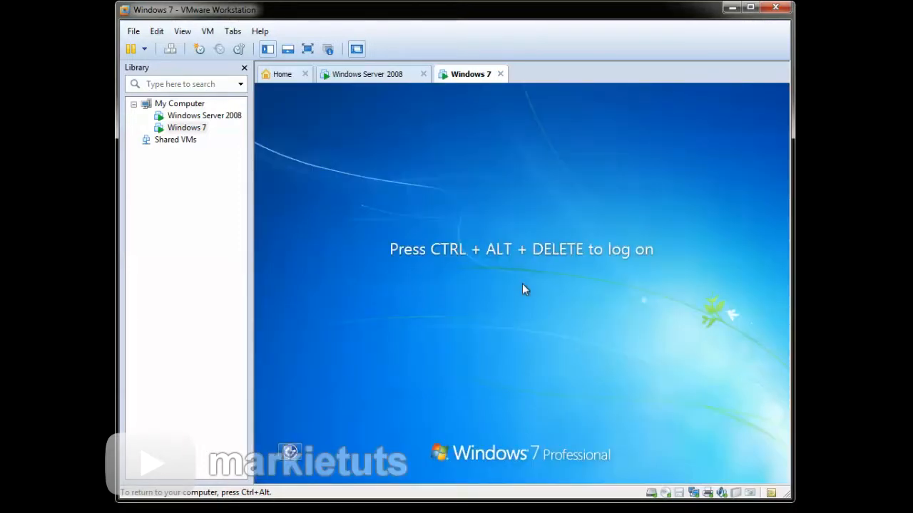
pyautogui.moveTo(552, 303)
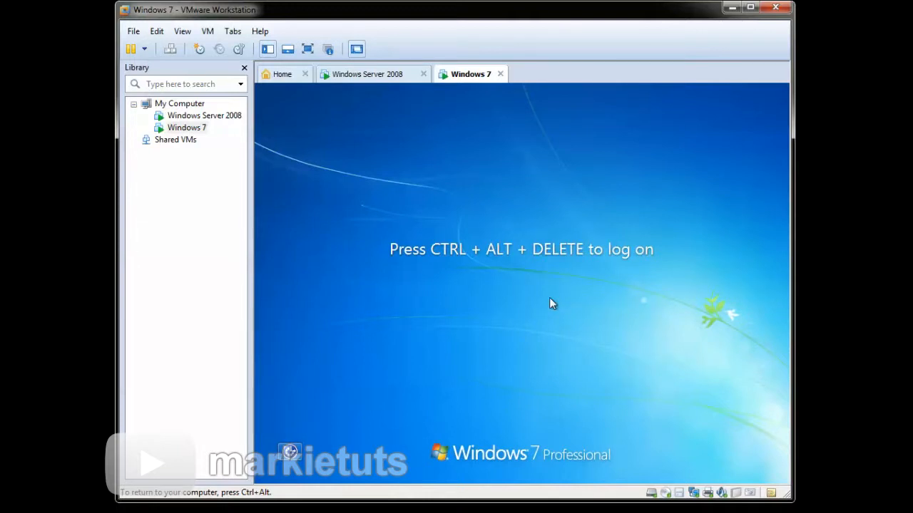
# Log on to Windows 7 as other user fin with the account password
pyautogui.press('ctrl+alt+delete')
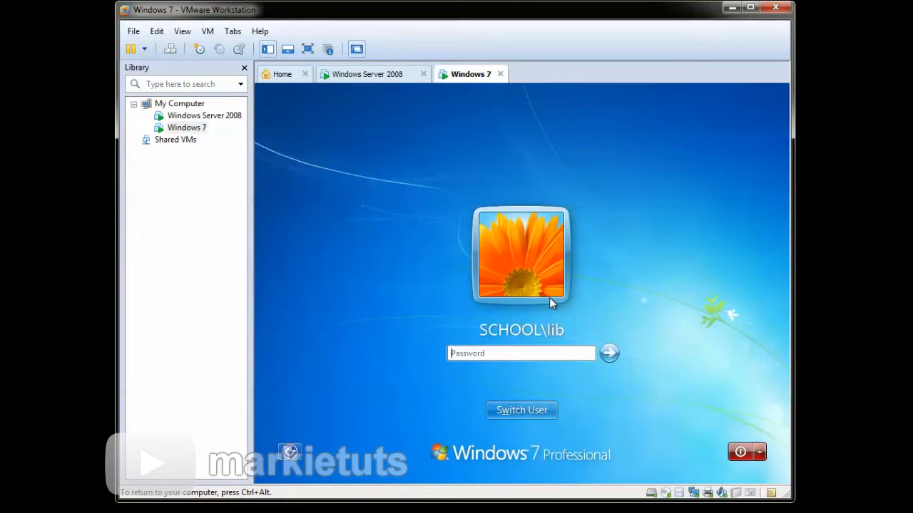
pyautogui.click(521, 410)
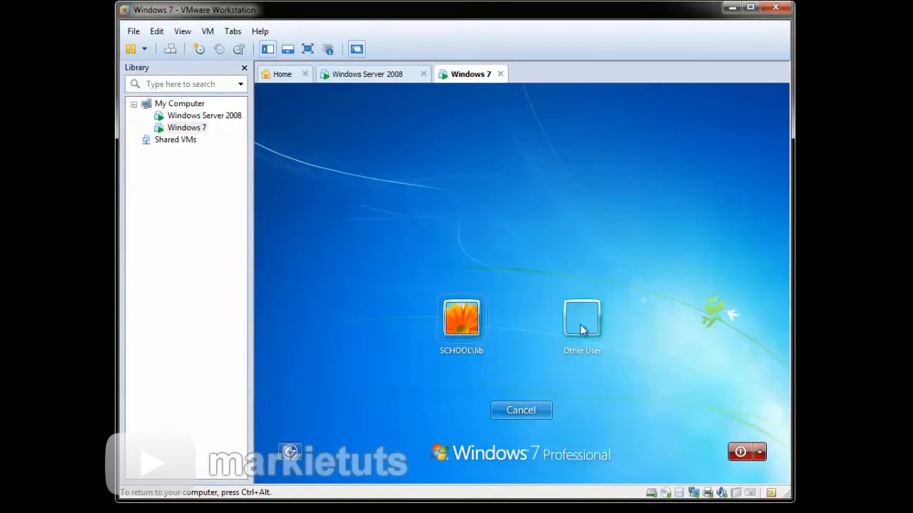
pyautogui.click(581, 321)
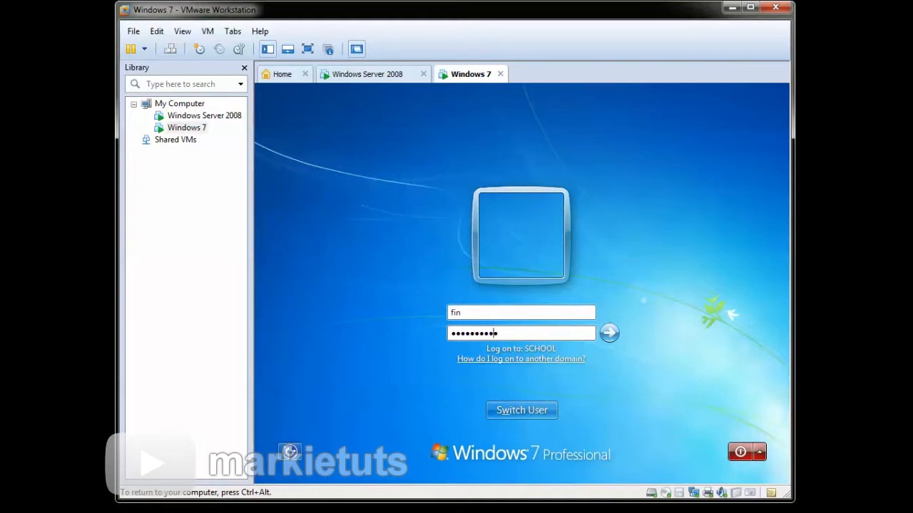
pyautogui.write('••')
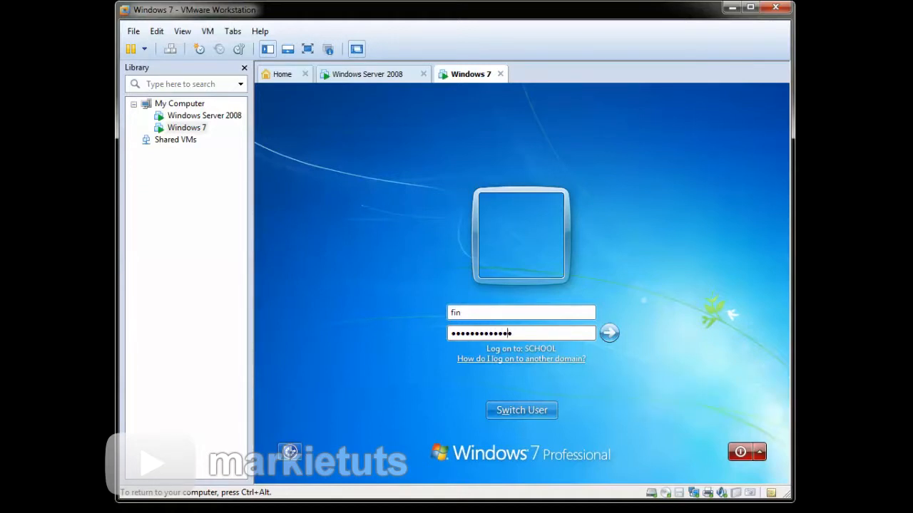
pyautogui.click(608, 332)
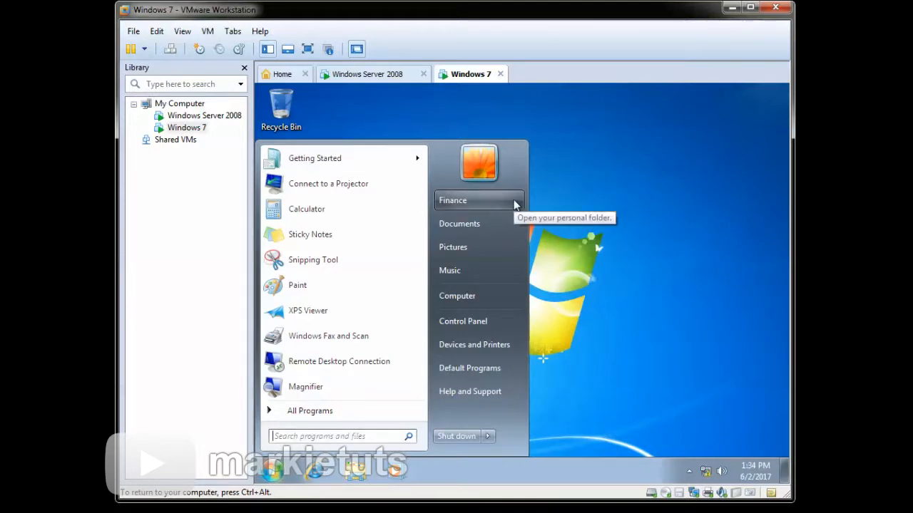
pyautogui.moveTo(600, 228)
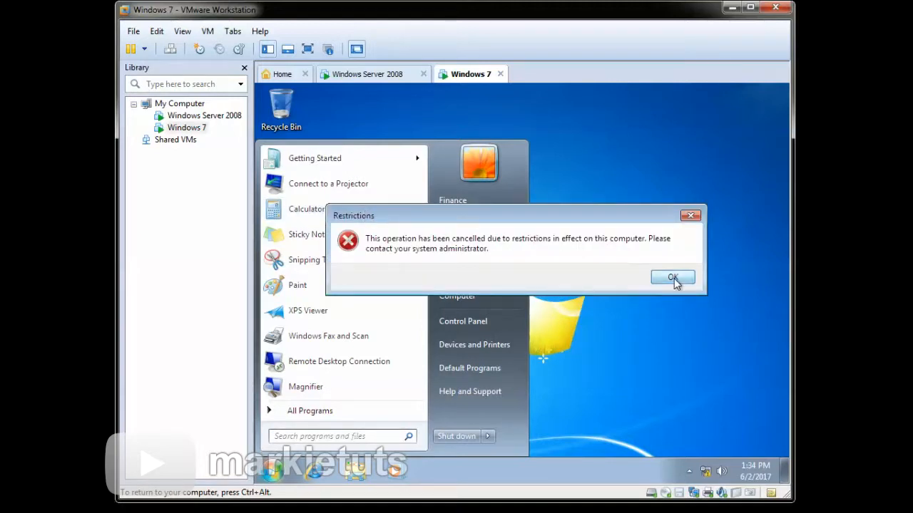
# Dismiss the restrictions warning that blocked Finance for fin
pyautogui.click(671, 278)
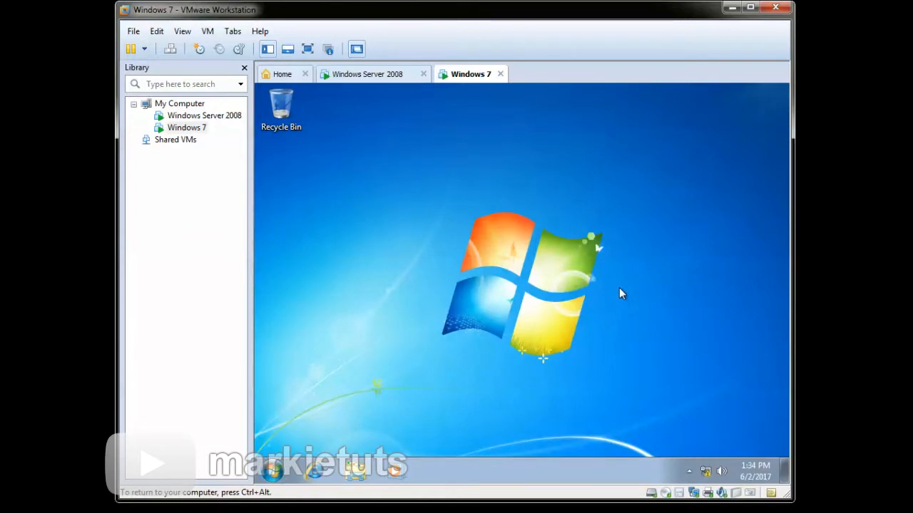